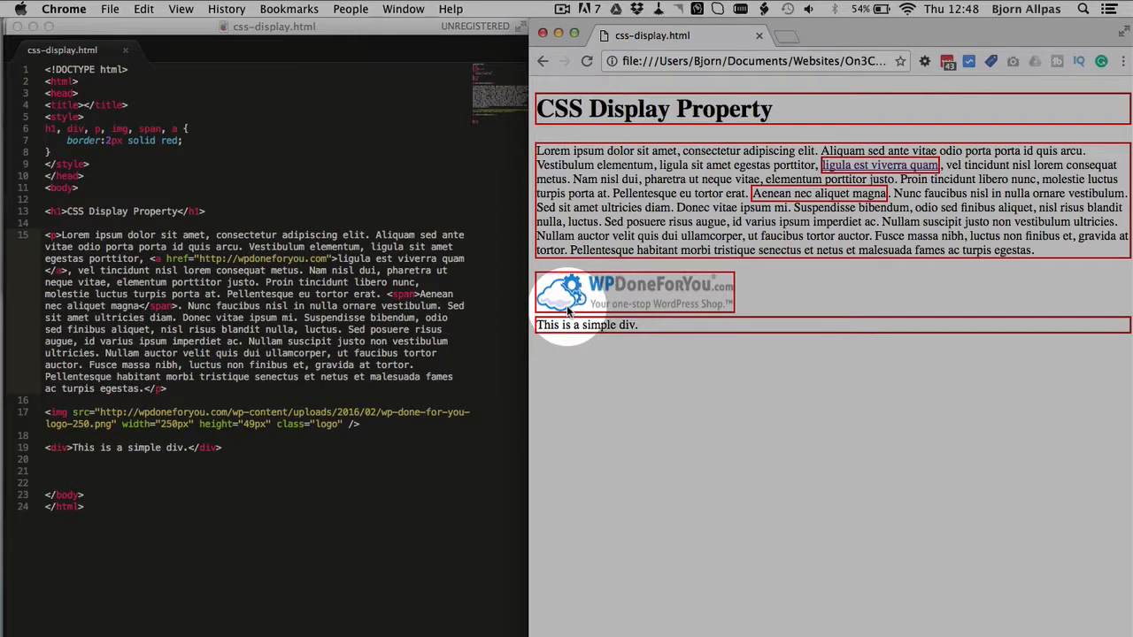
{"action": "mouse_move", "coordinate": [1089, 263]}
{"action": "type", "text": "p"}
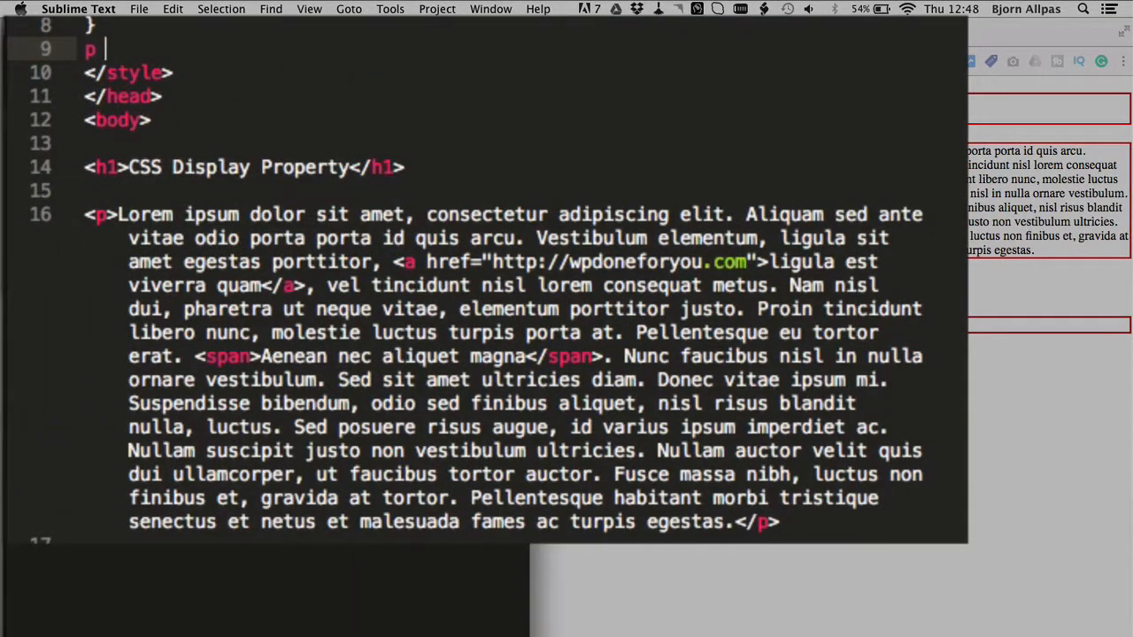
{"action": "type", "text": "{"}
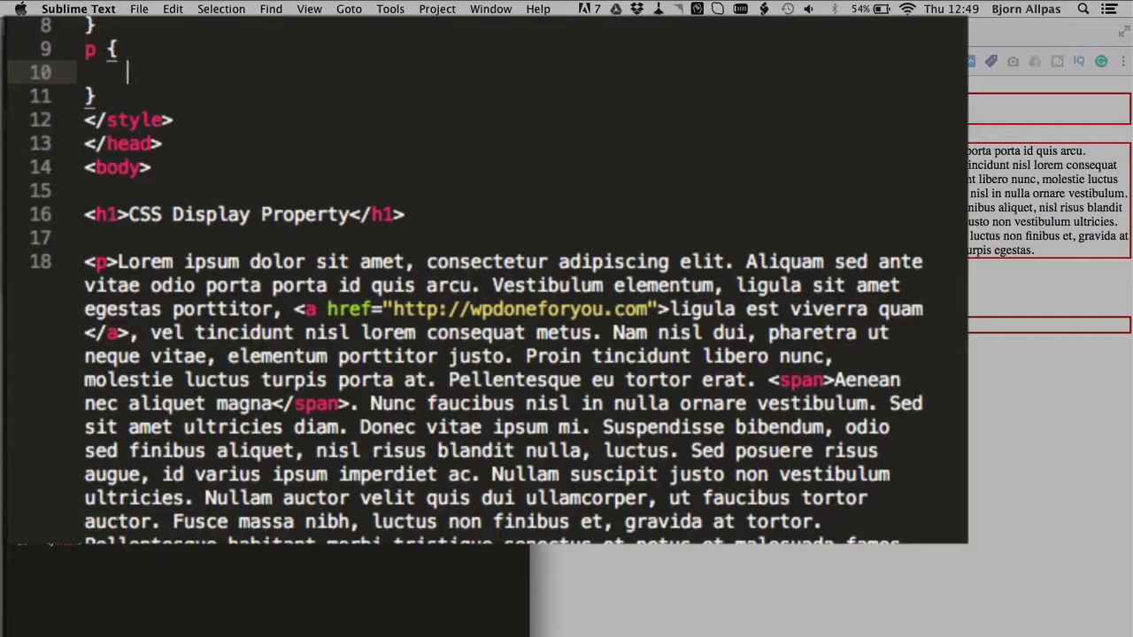
{"action": "type", "text": "dipl"}
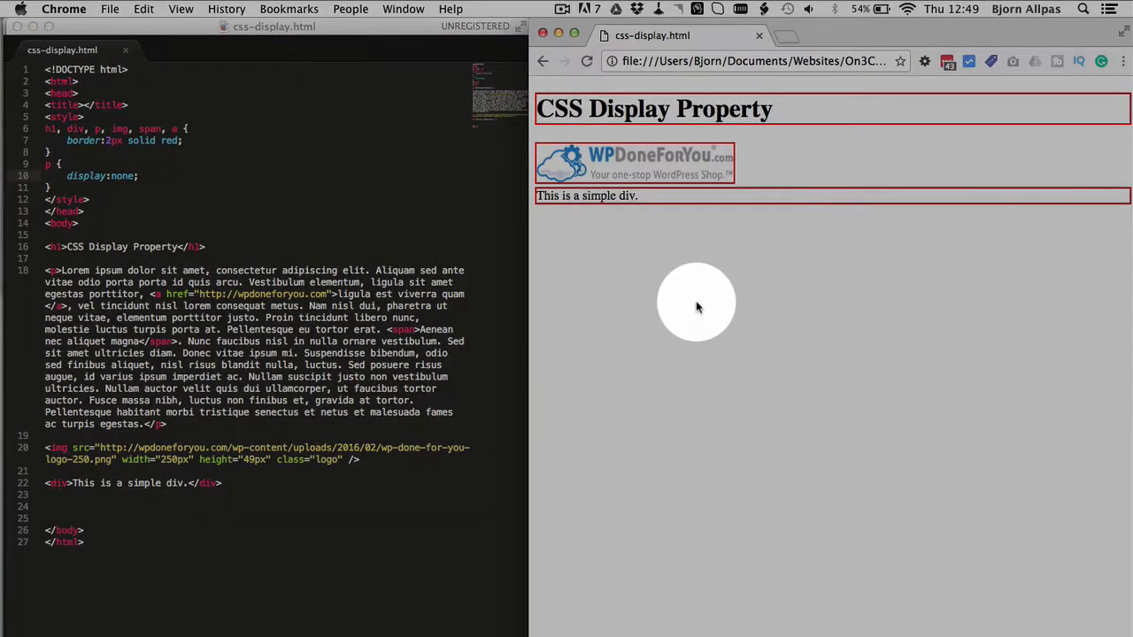
{"action": "mouse_move", "coordinate": [805, 228]}
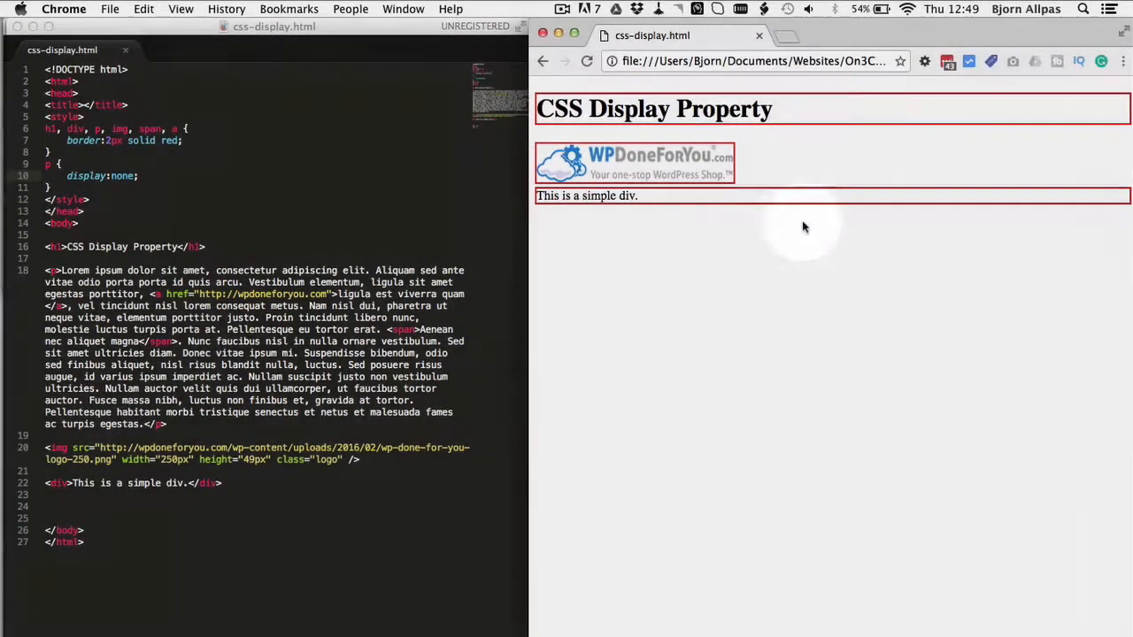
{"action": "mouse_move", "coordinate": [655, 155]}
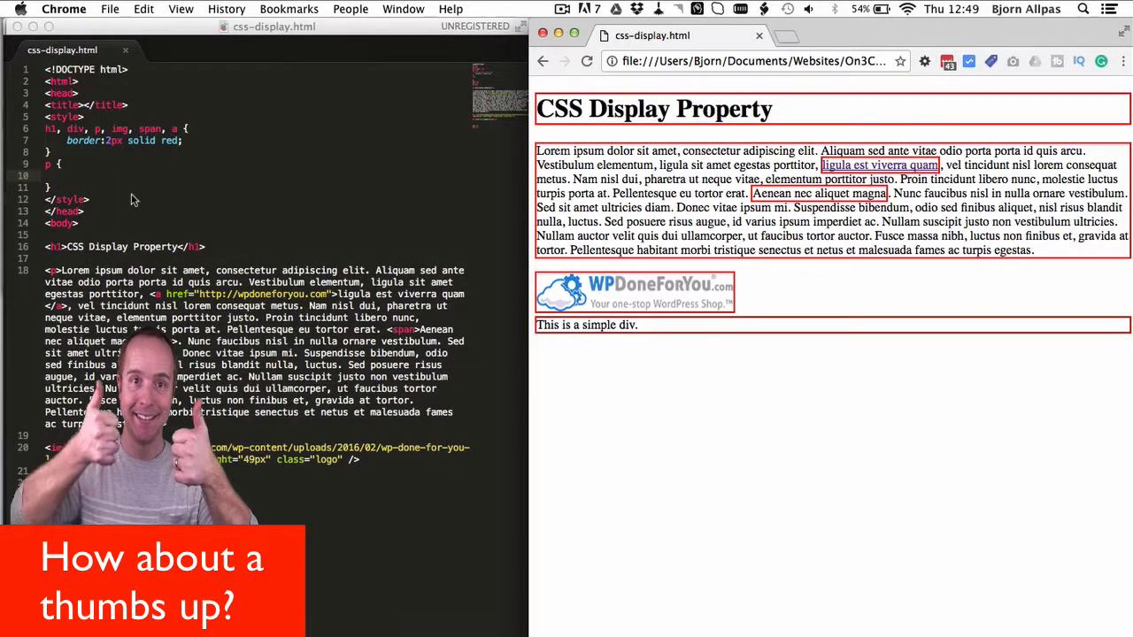
{"action": "type", "text": "visibil"}
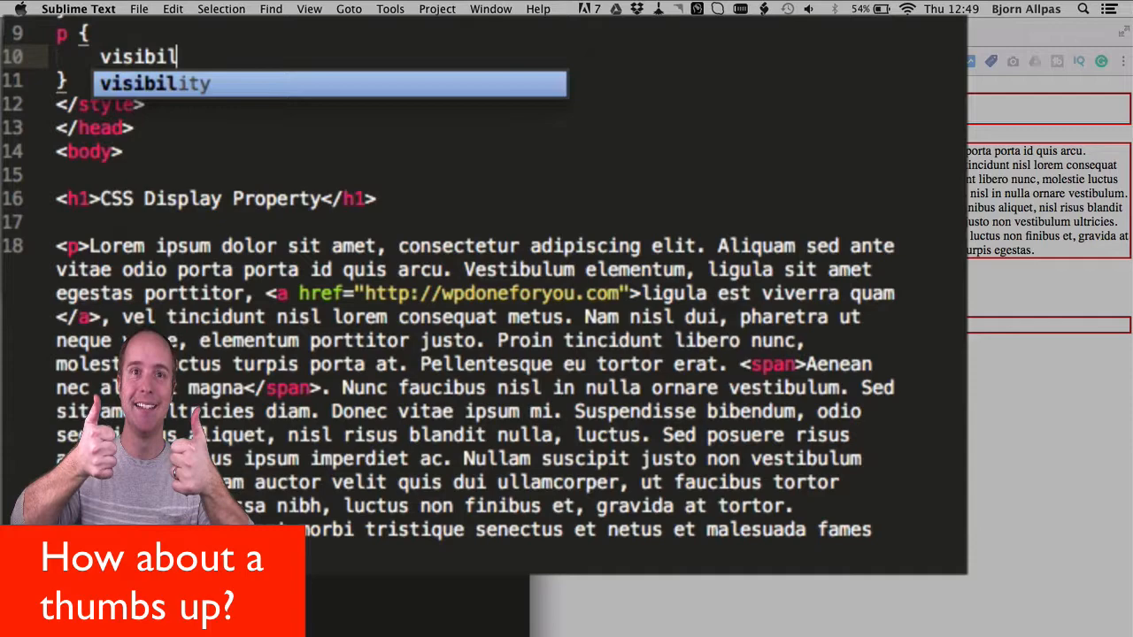
{"action": "type", "text": "t"}
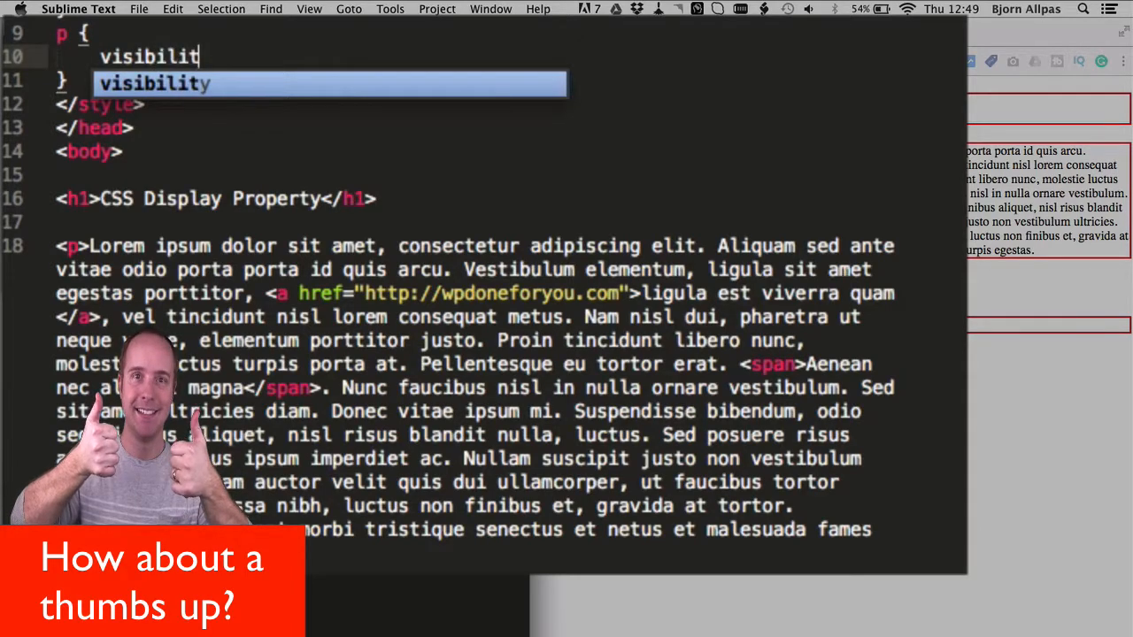
{"action": "type", "text": ":hidden;"}
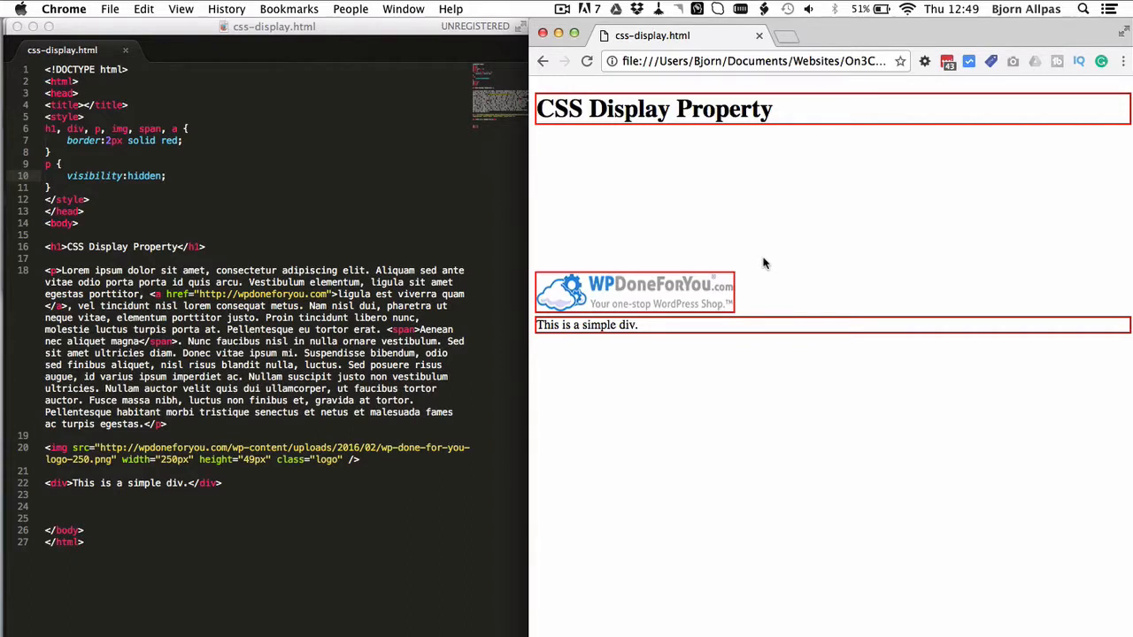
{"action": "mouse_move", "coordinate": [369, 188]}
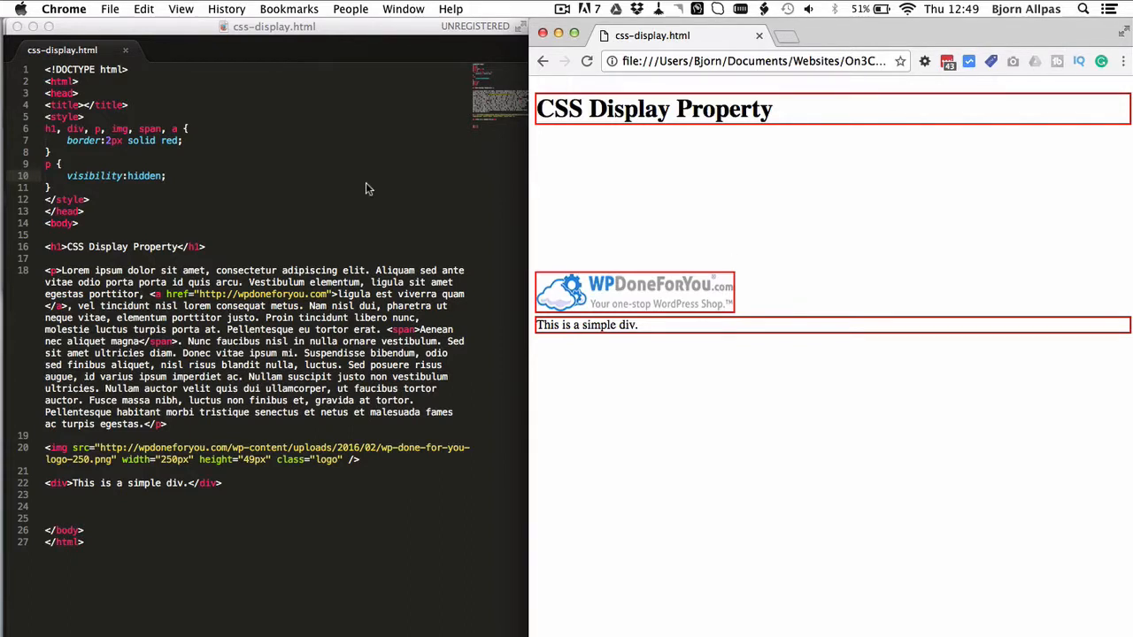